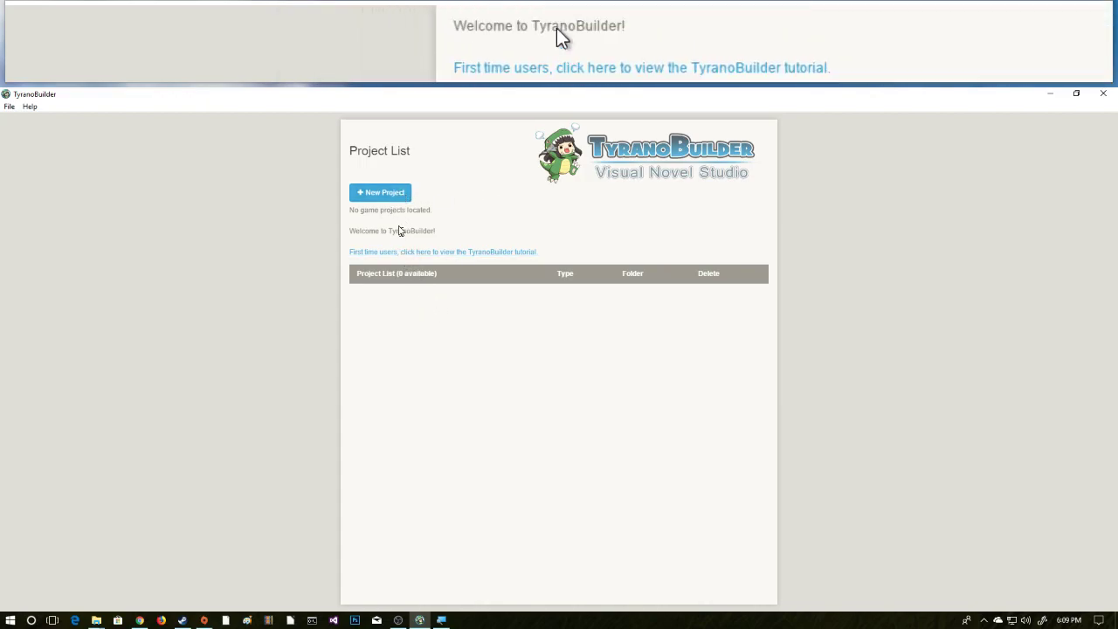
Start a new project named 'Tutorial' and advance to game type selection
click(380, 193)
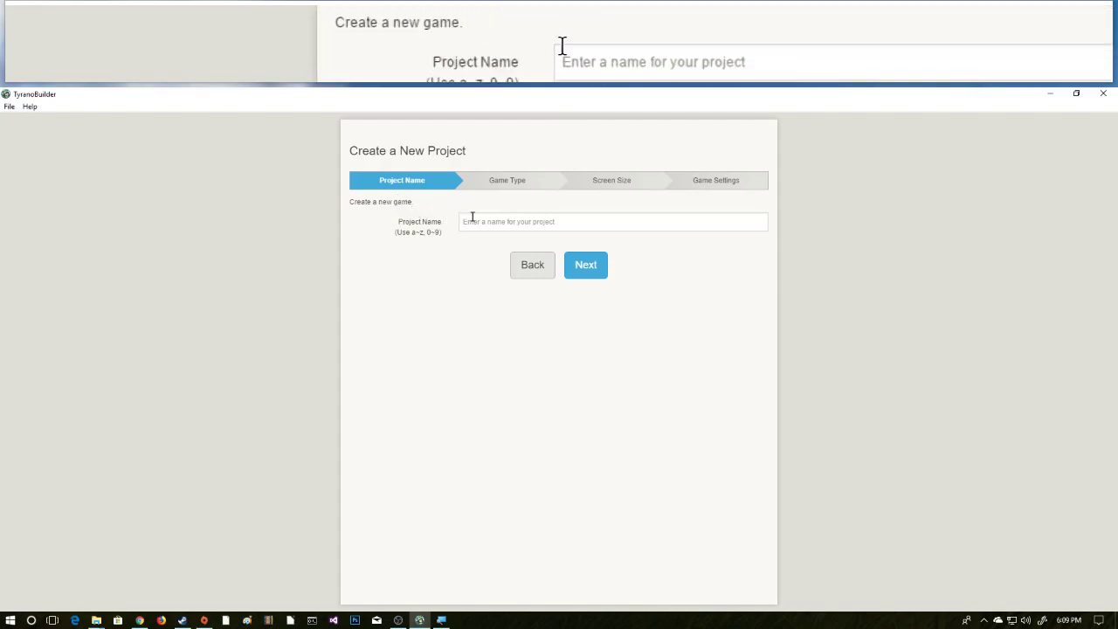
text(Tut)
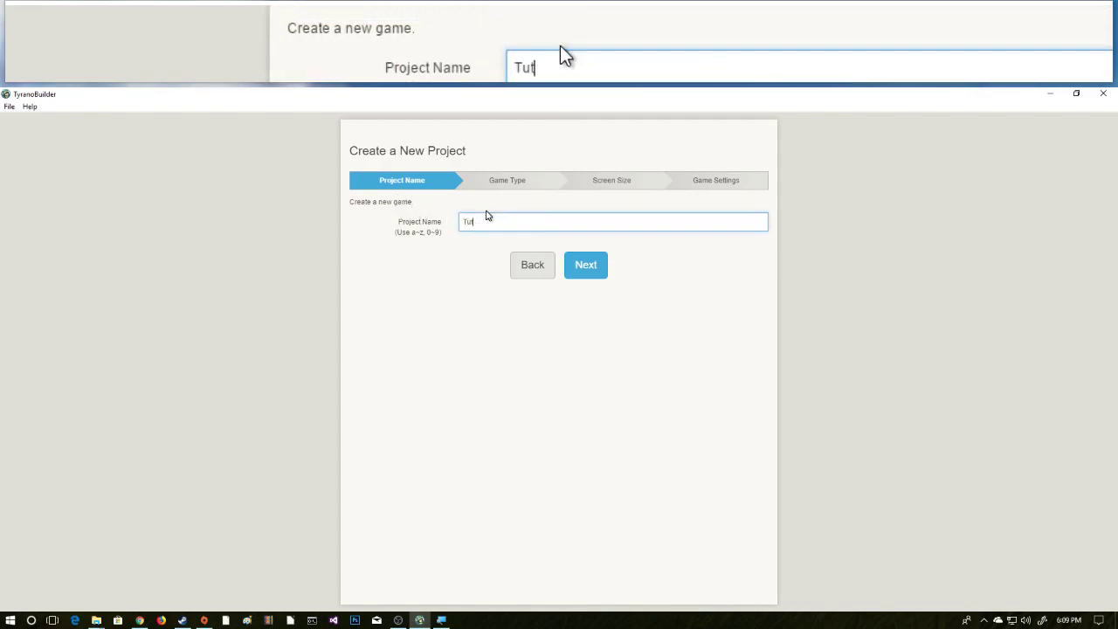
text(po)
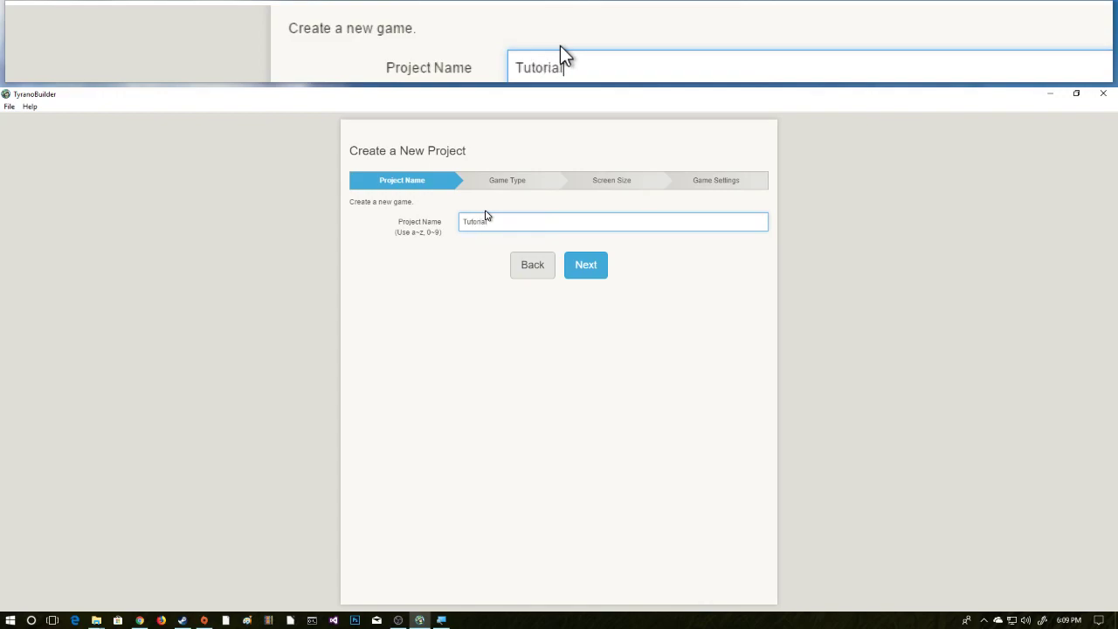
click(585, 265)
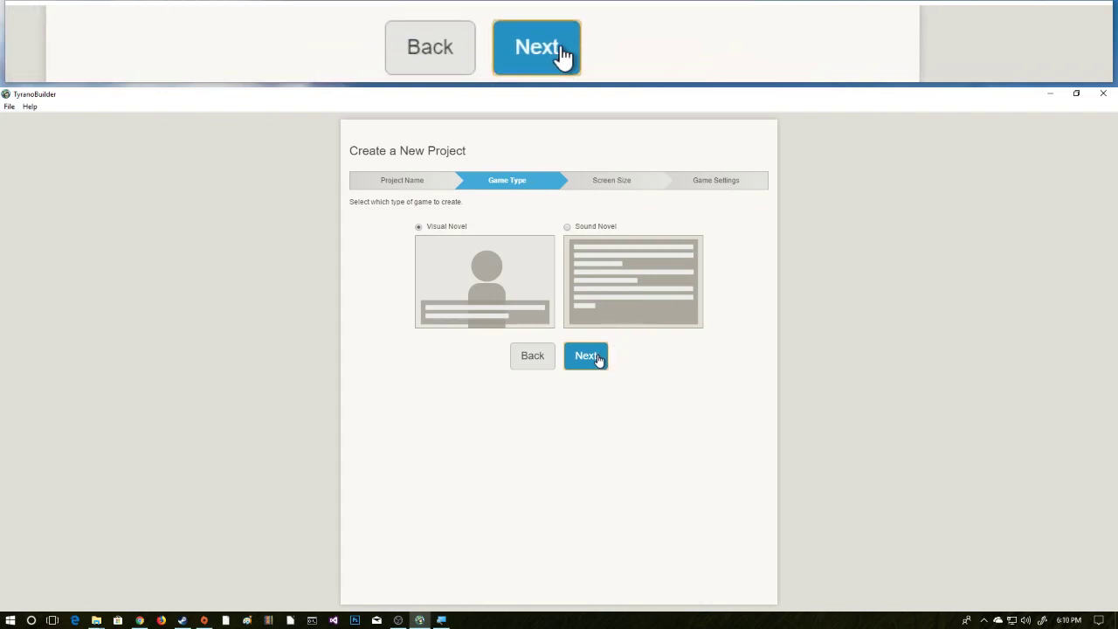
Keep Visual Novel and 960x640 landscape, then create the Tutorial project
click(586, 355)
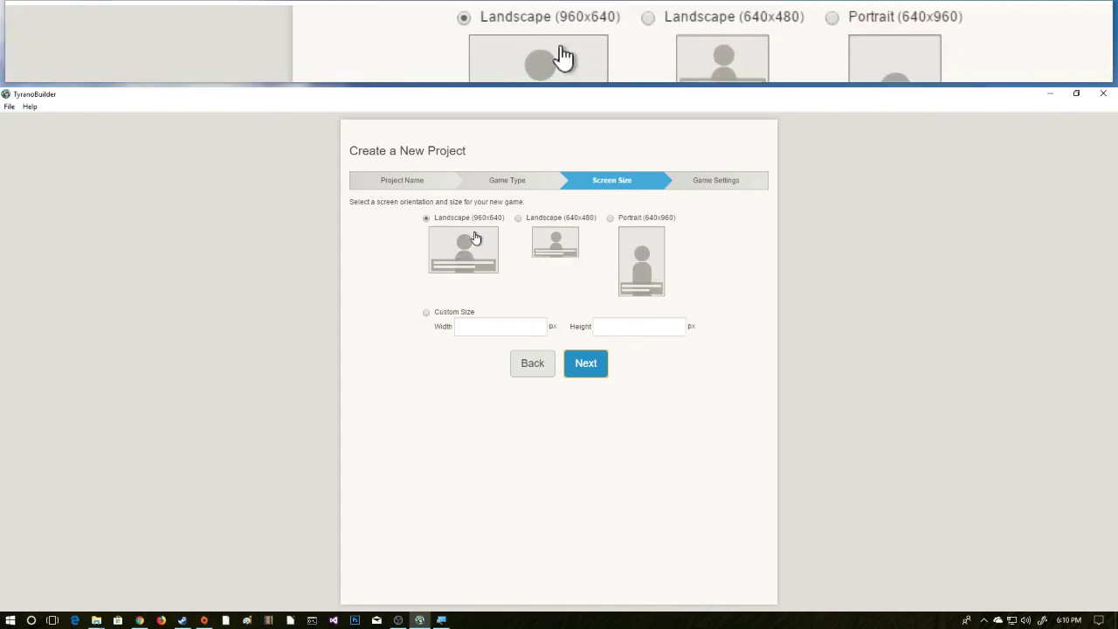
click(585, 363)
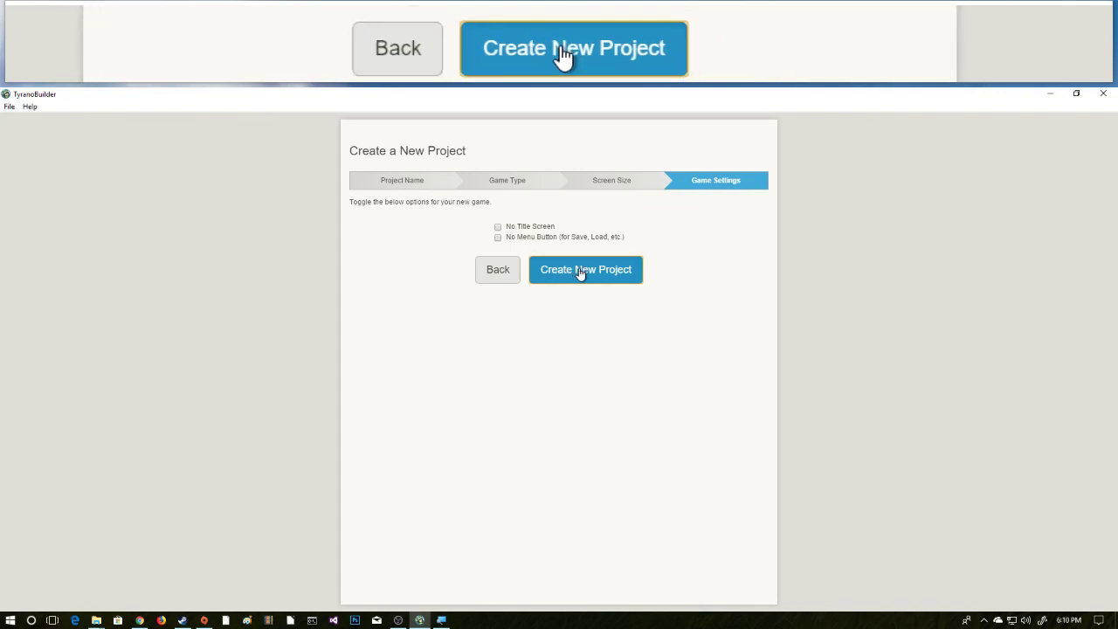
click(586, 269)
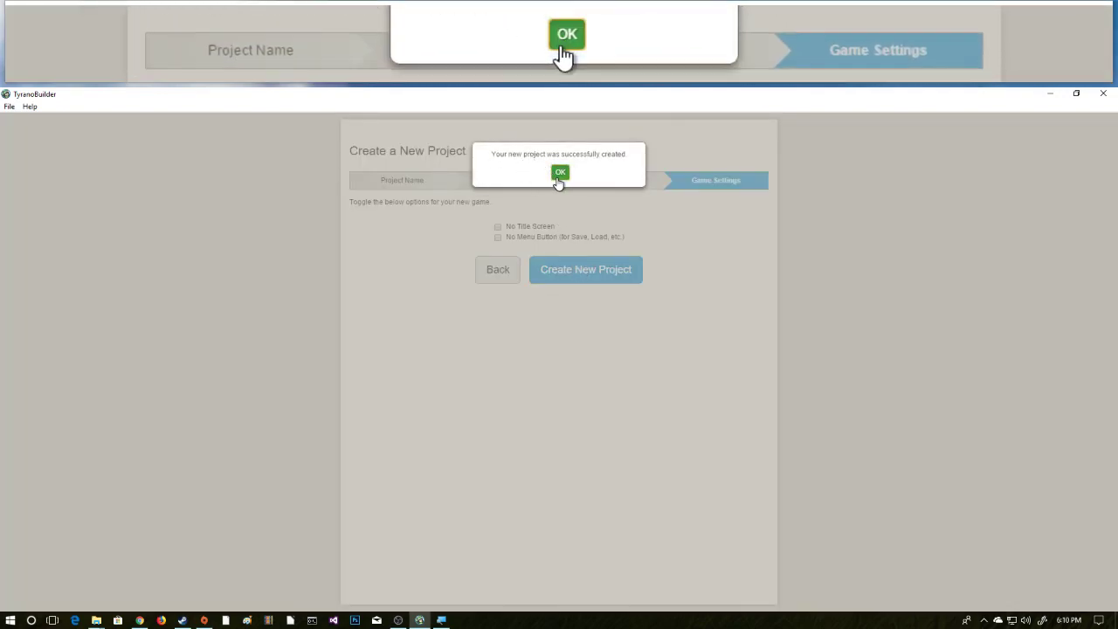
Dismiss the success message and enable every tool area component category, including System
click(560, 172)
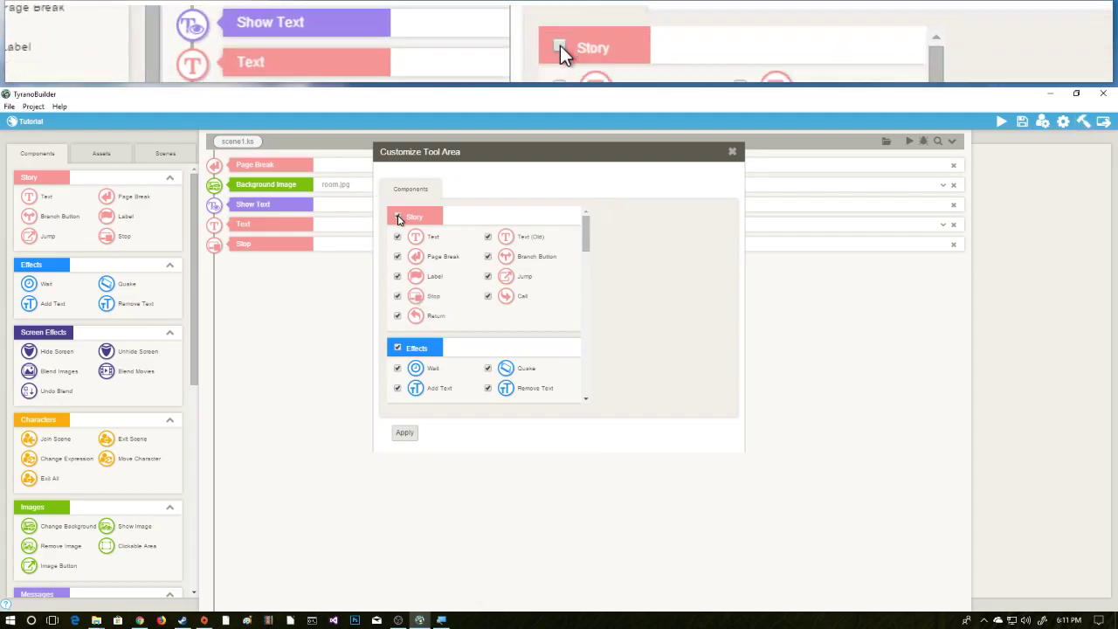
scroll(down, 3)
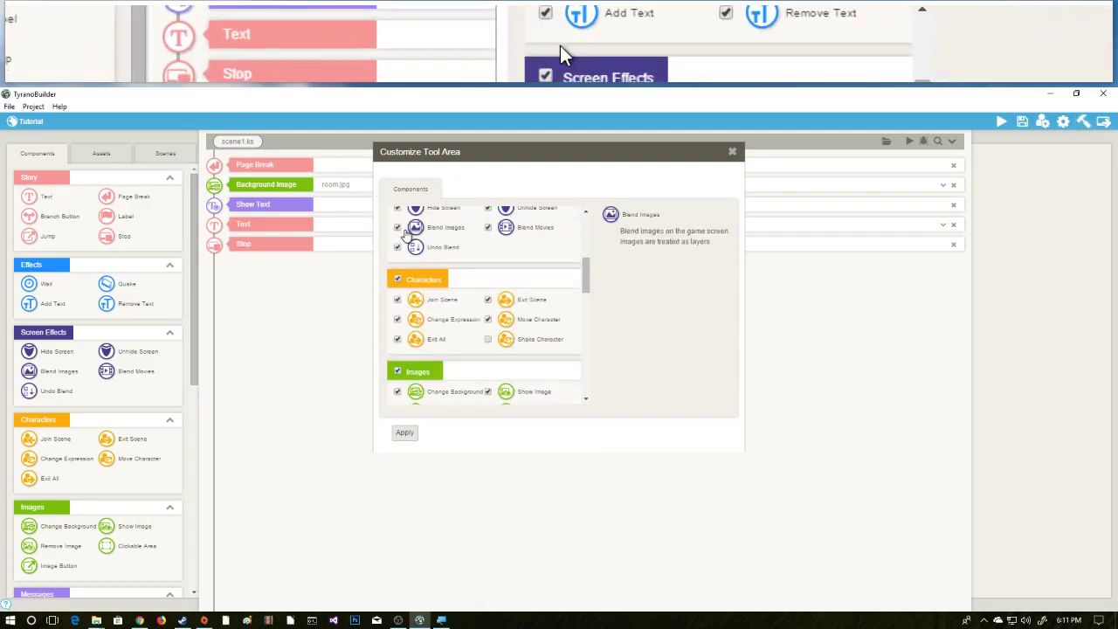
click(397, 279)
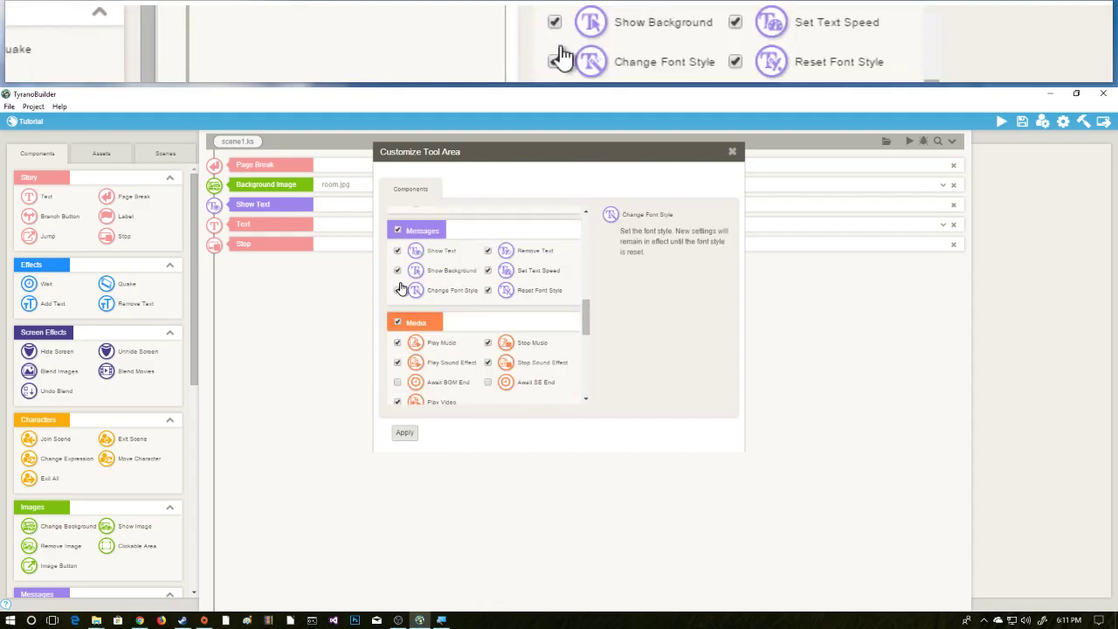
scroll(down, 3)
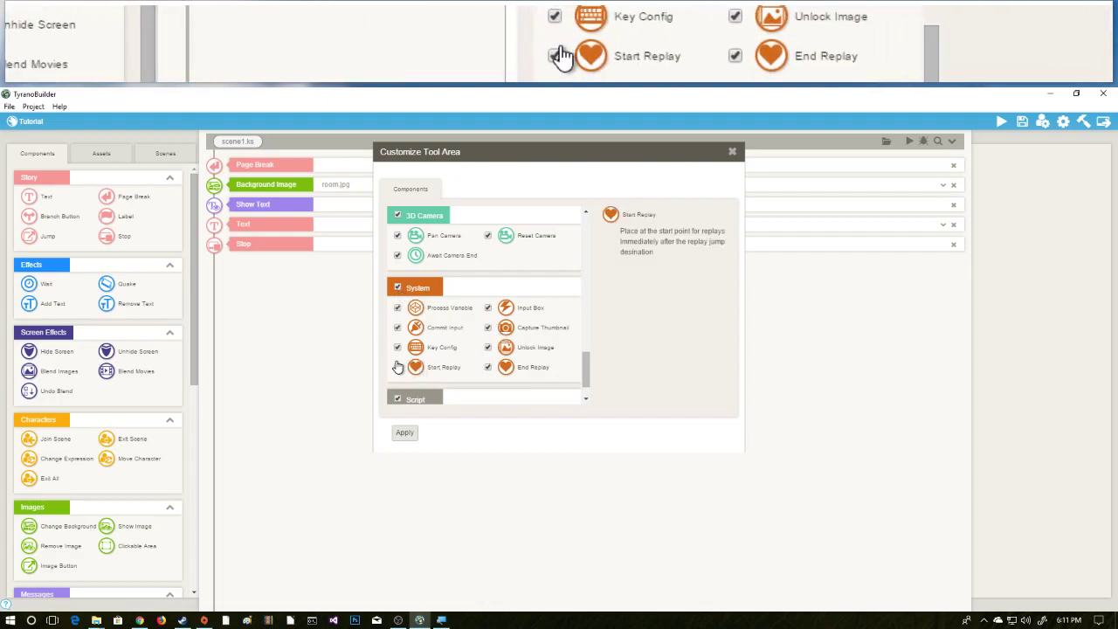
click(398, 287)
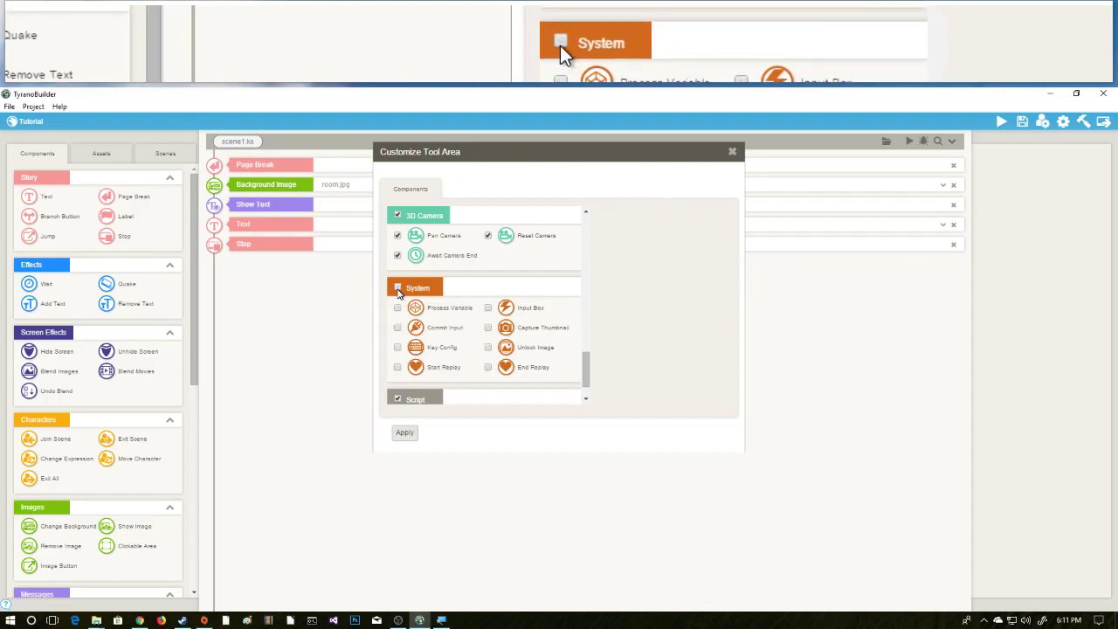
click(397, 288)
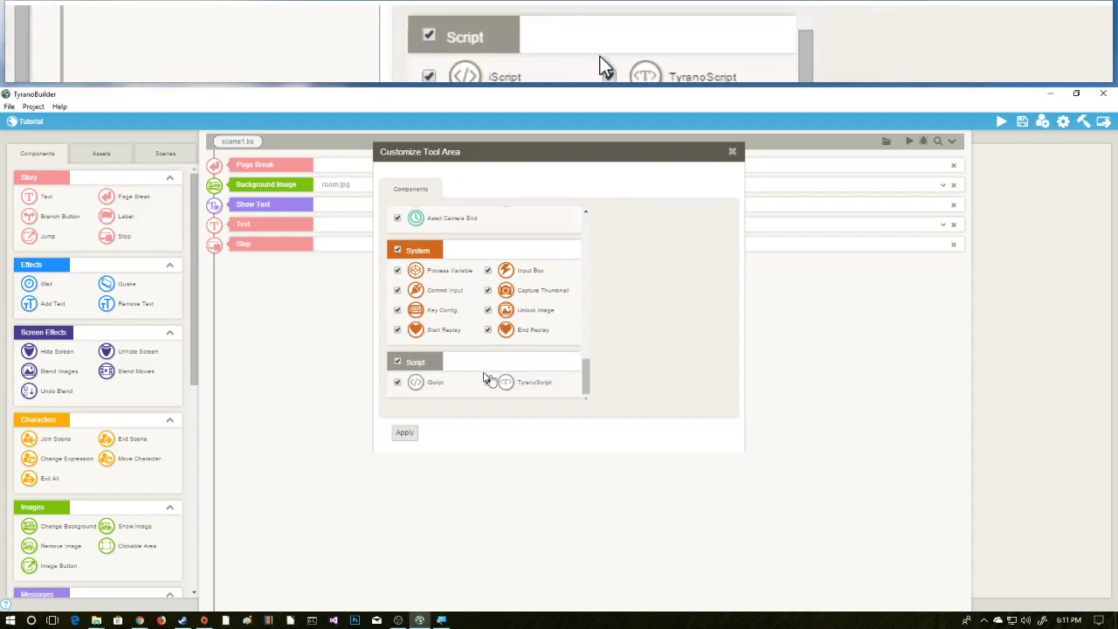
click(404, 432)
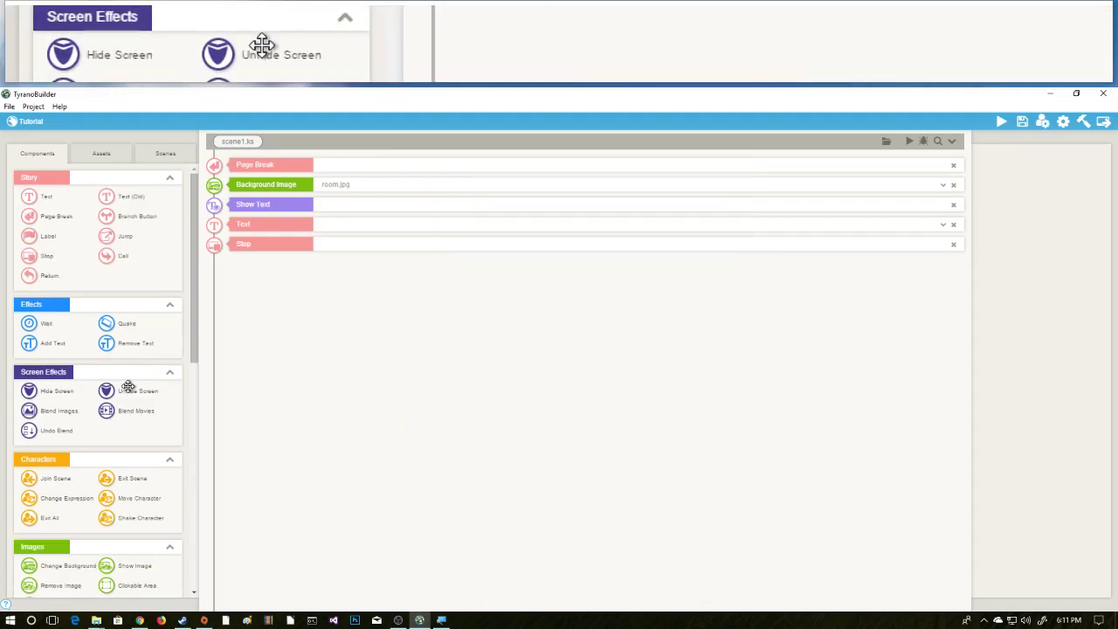
Open the Asset Library and show the available background images
scroll(down, 3)
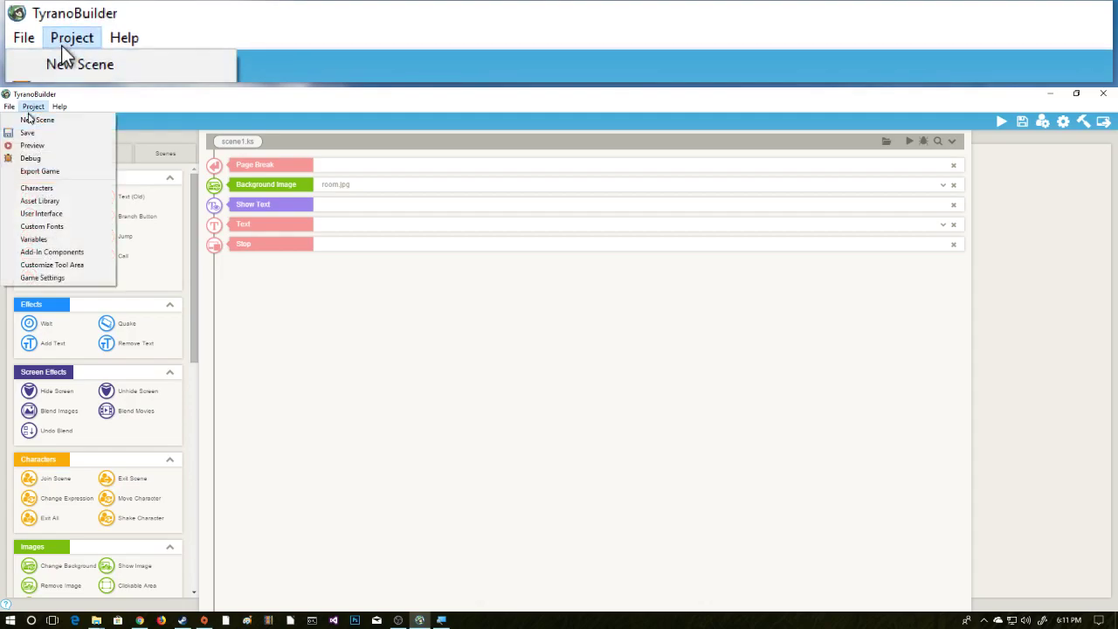
mouse_move(40, 201)
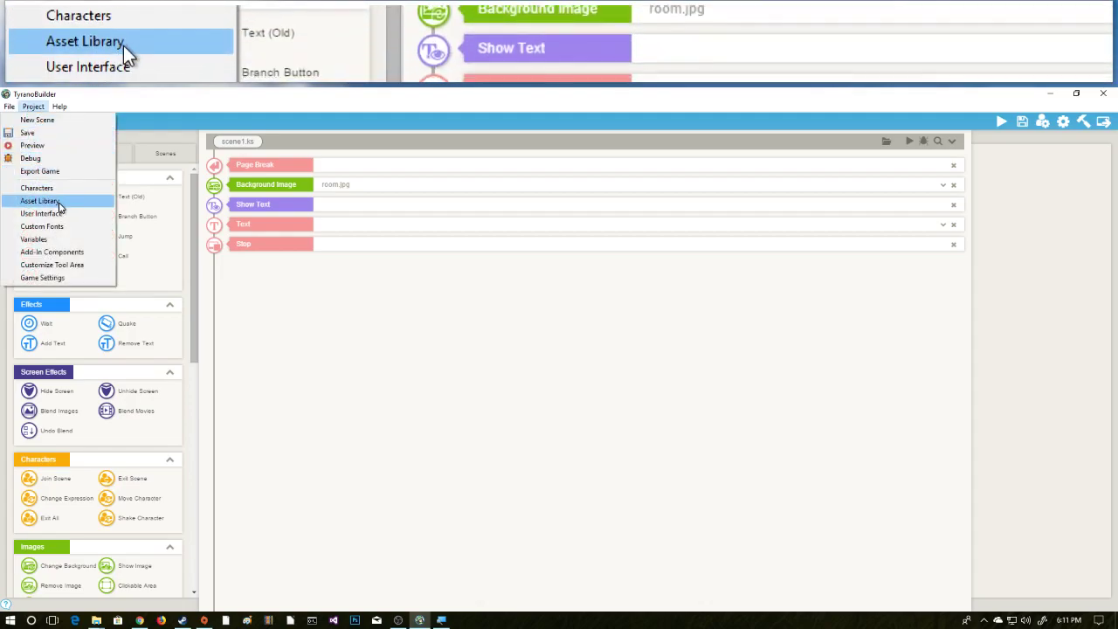
click(39, 201)
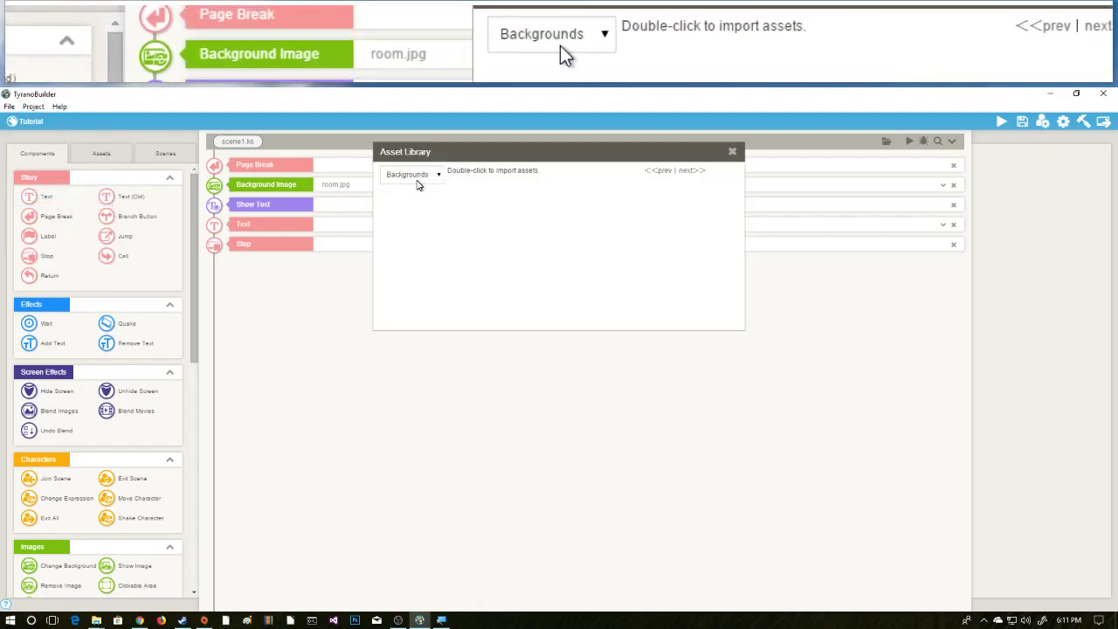
click(412, 174)
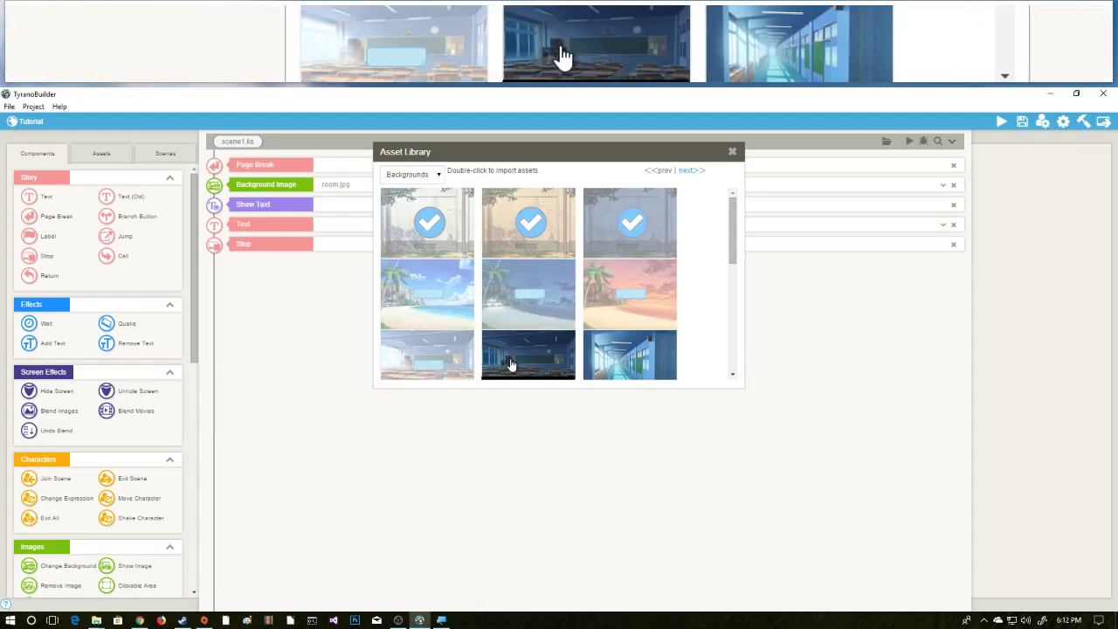
Import backgrounds across the library pages, including the nighttime train scene
scroll(down, 3)
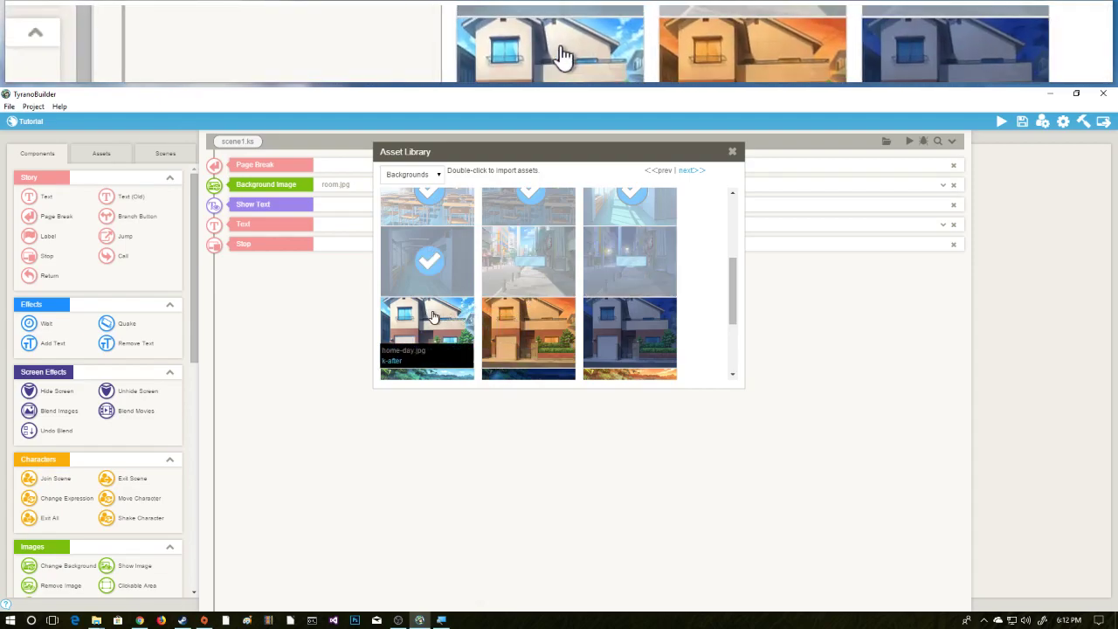
scroll(down, 3)
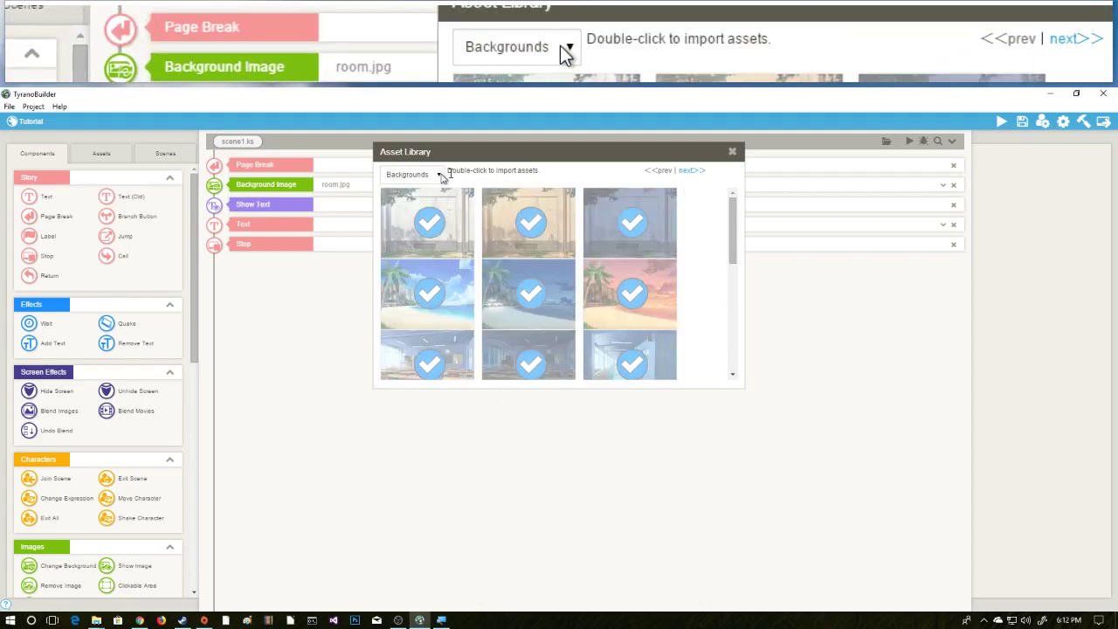
click(691, 169)
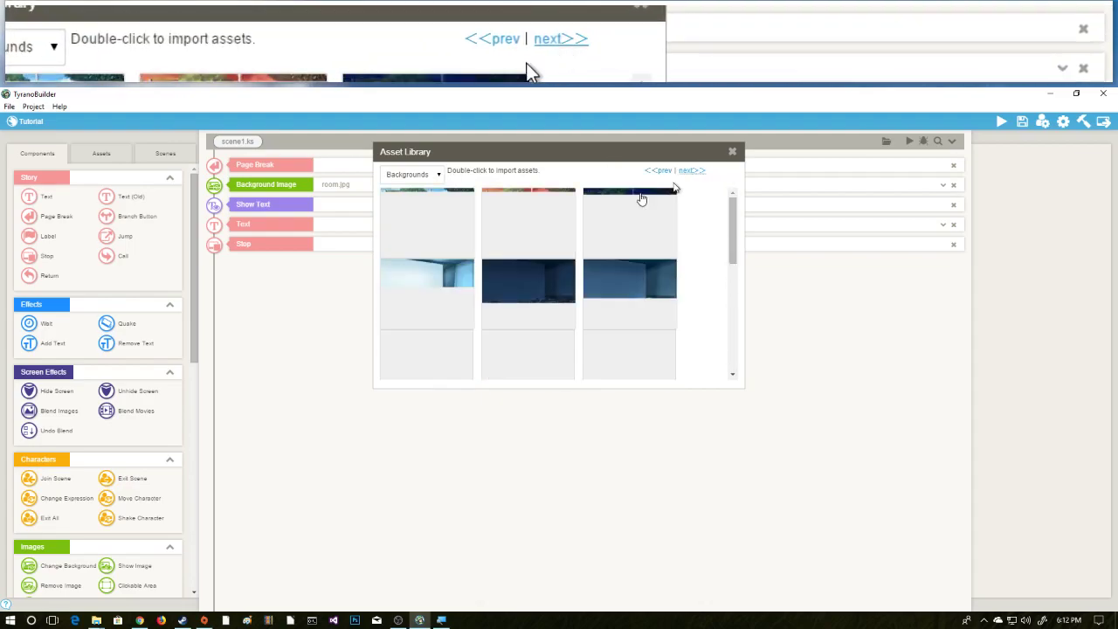
click(690, 170)
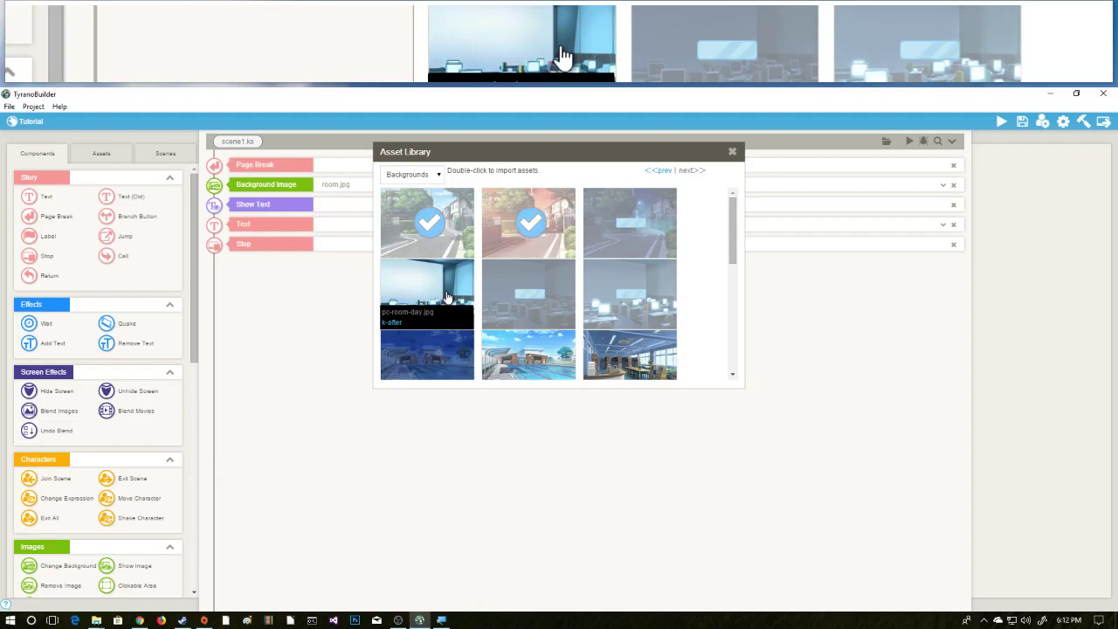
scroll(down, 3)
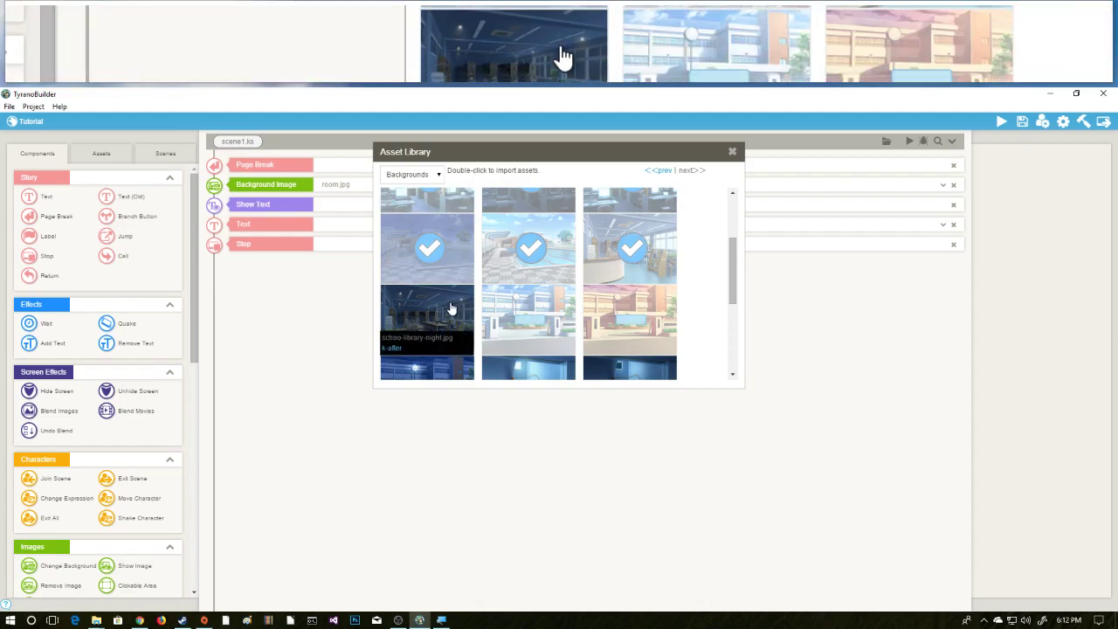
scroll(down, 3)
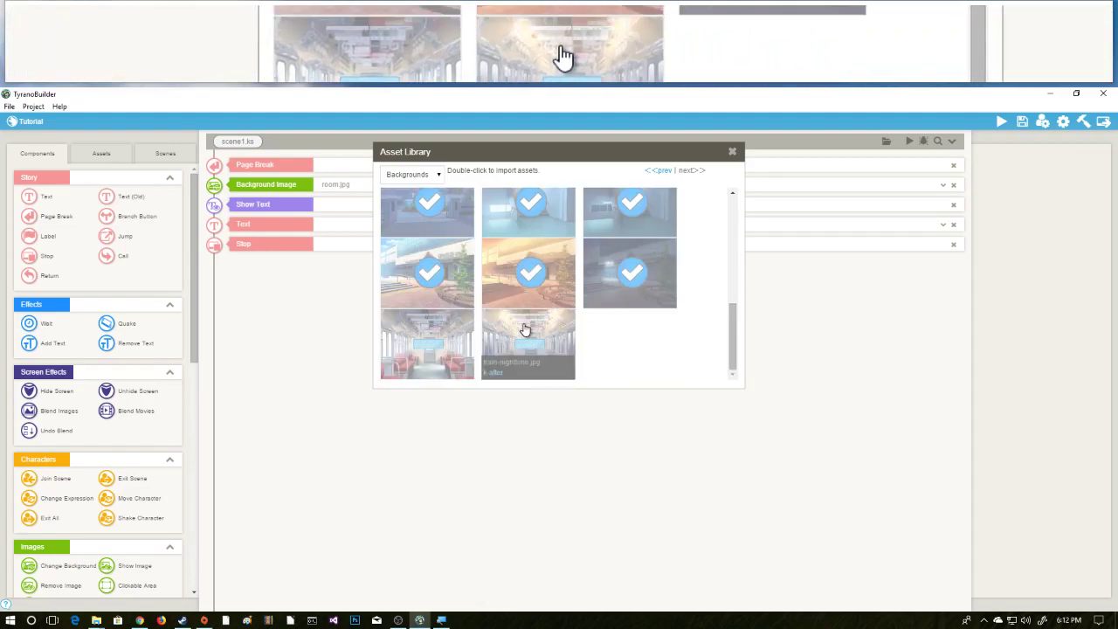
click(410, 174)
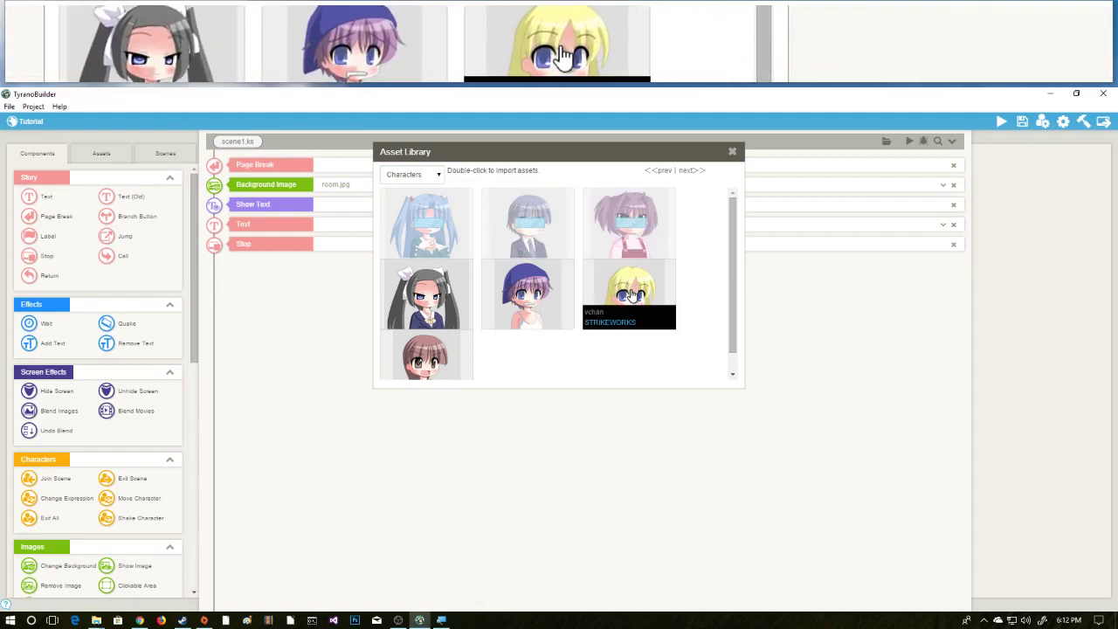
Import all seven library characters, then close the Asset Library
scroll(down, 3)
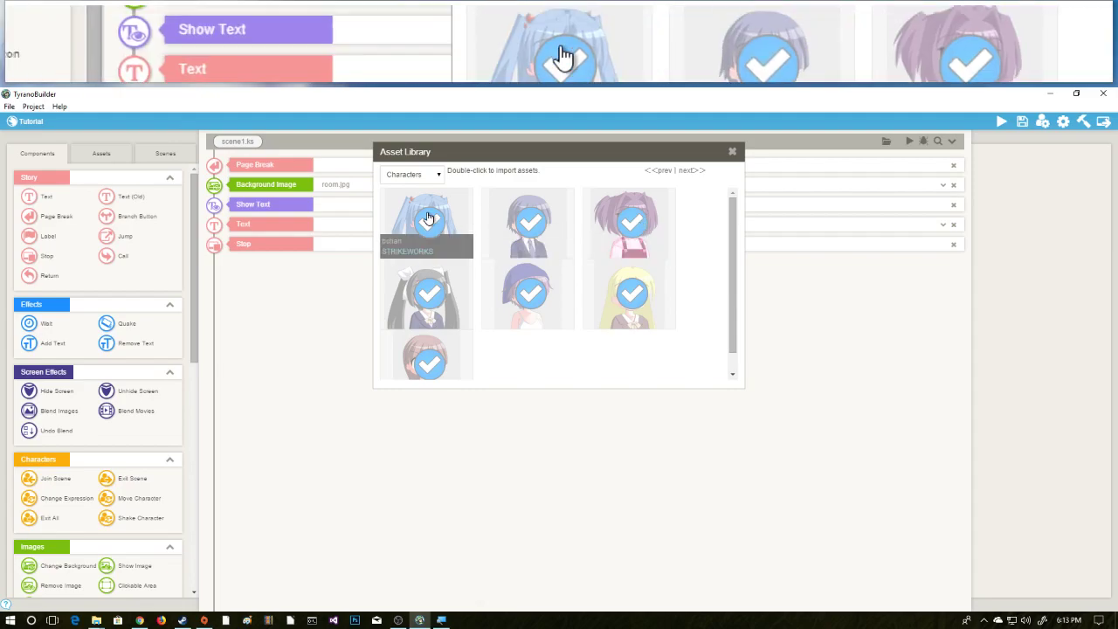
click(732, 151)
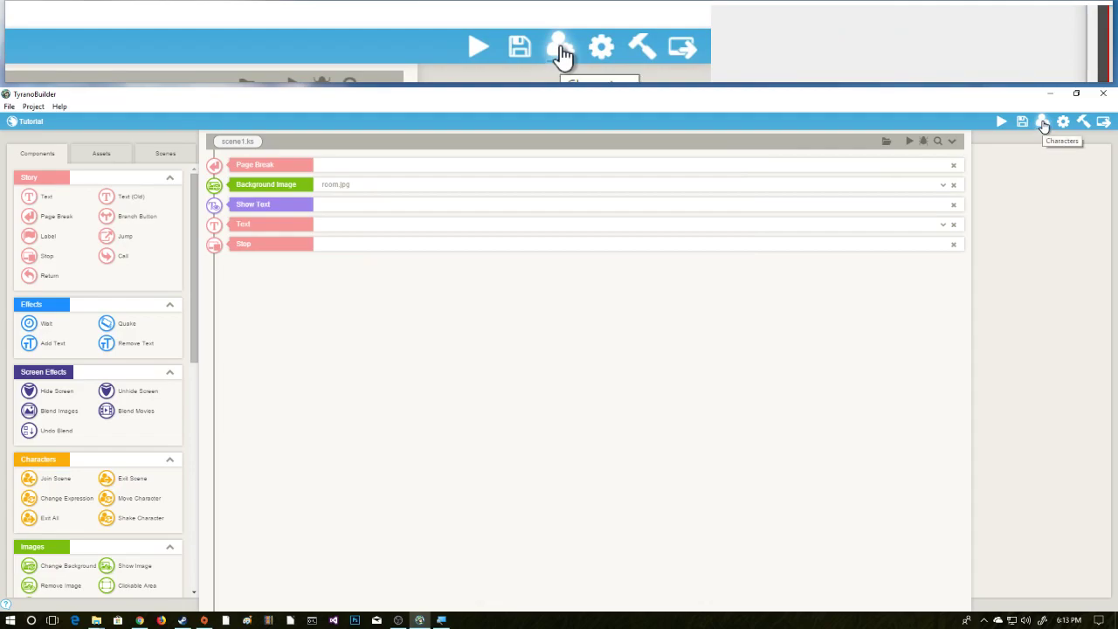
click(1041, 122)
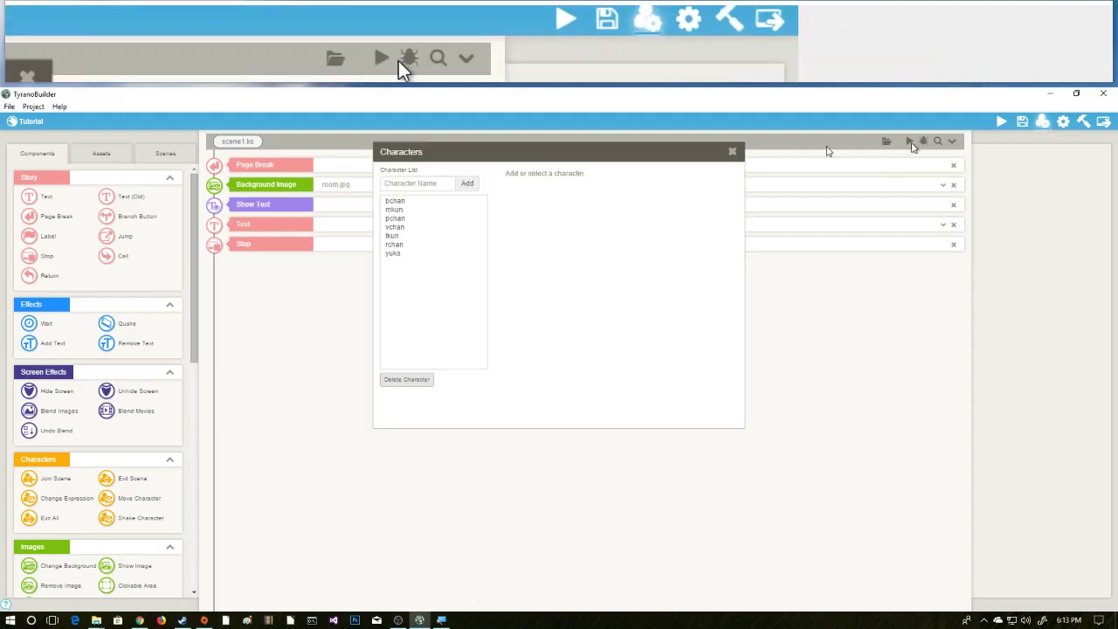
click(396, 201)
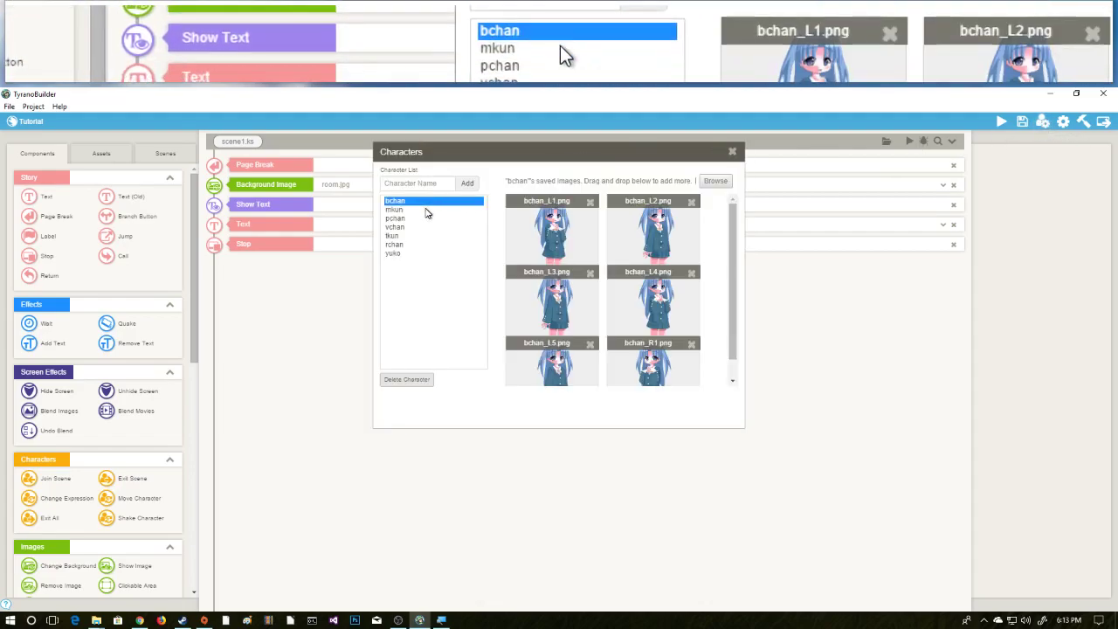
click(394, 209)
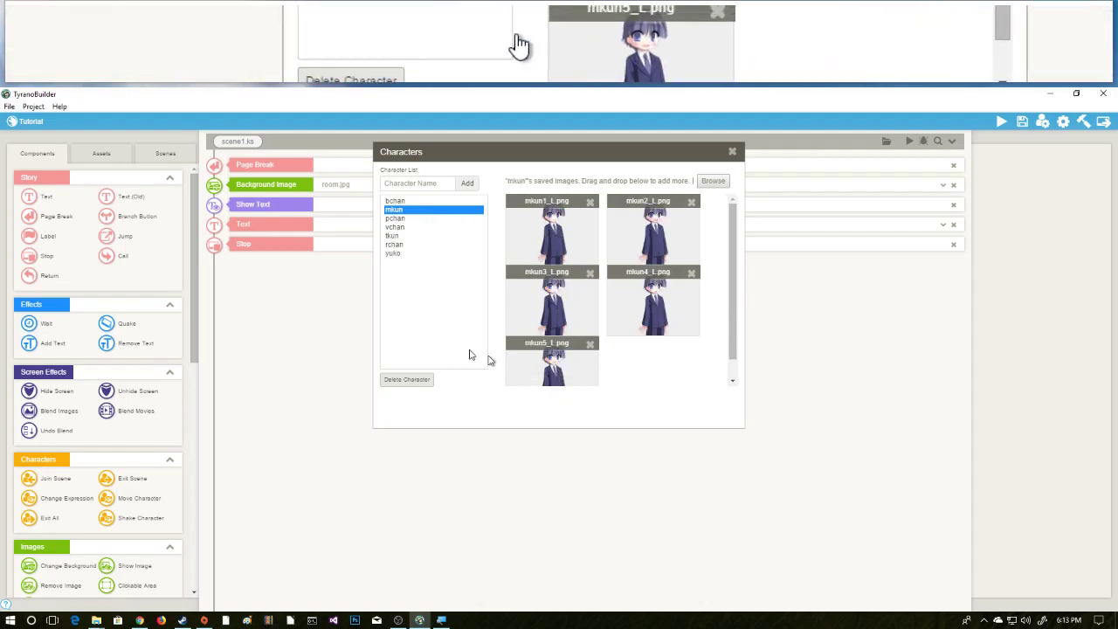
click(395, 218)
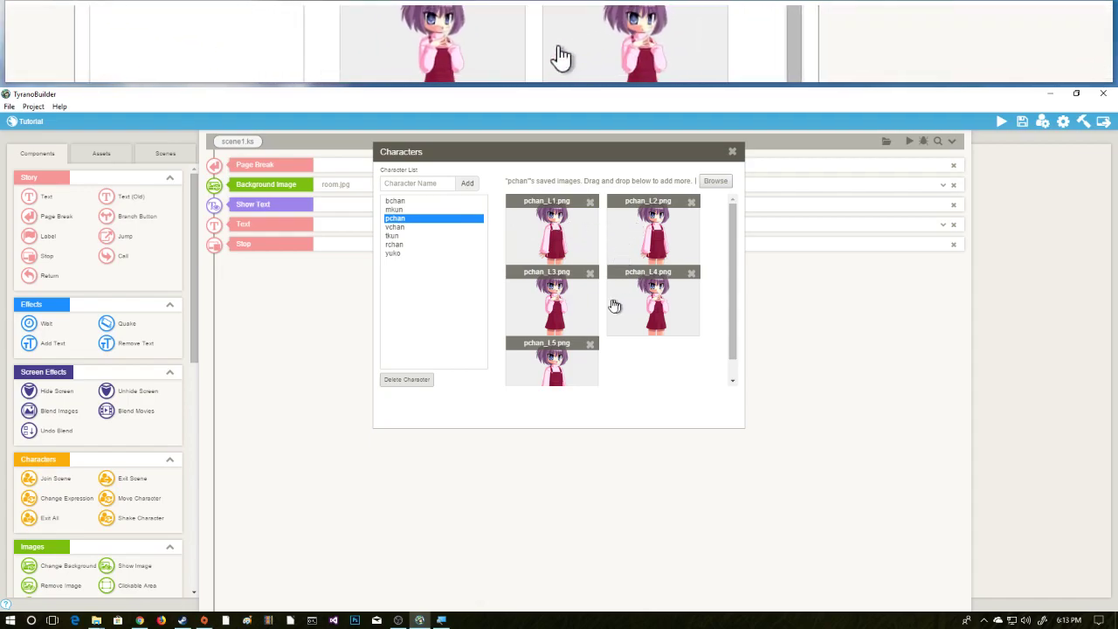
click(395, 227)
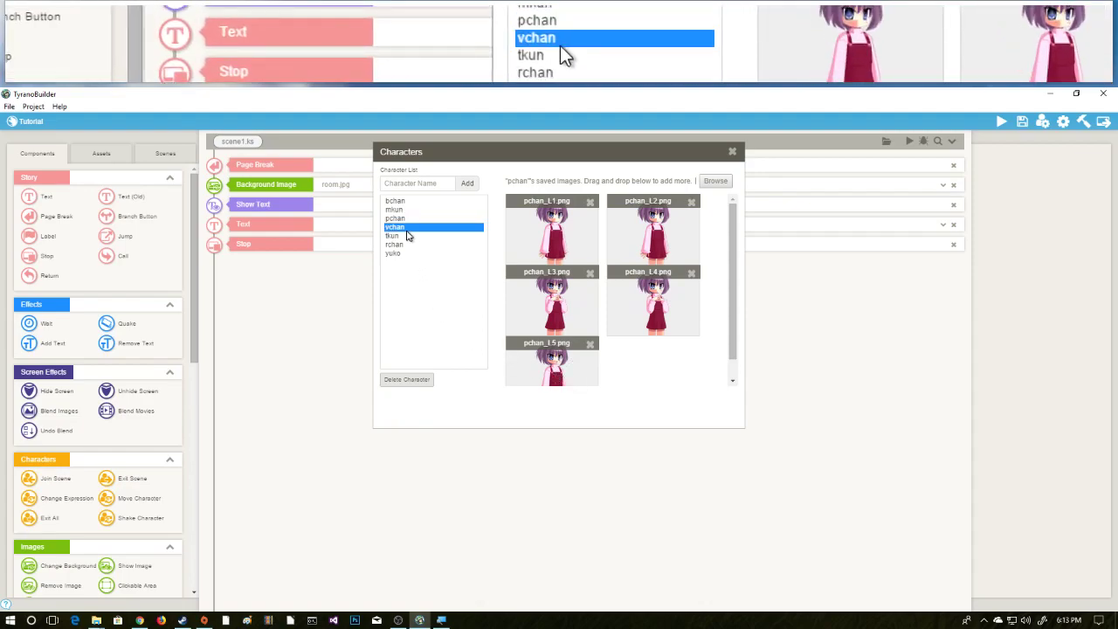
click(396, 226)
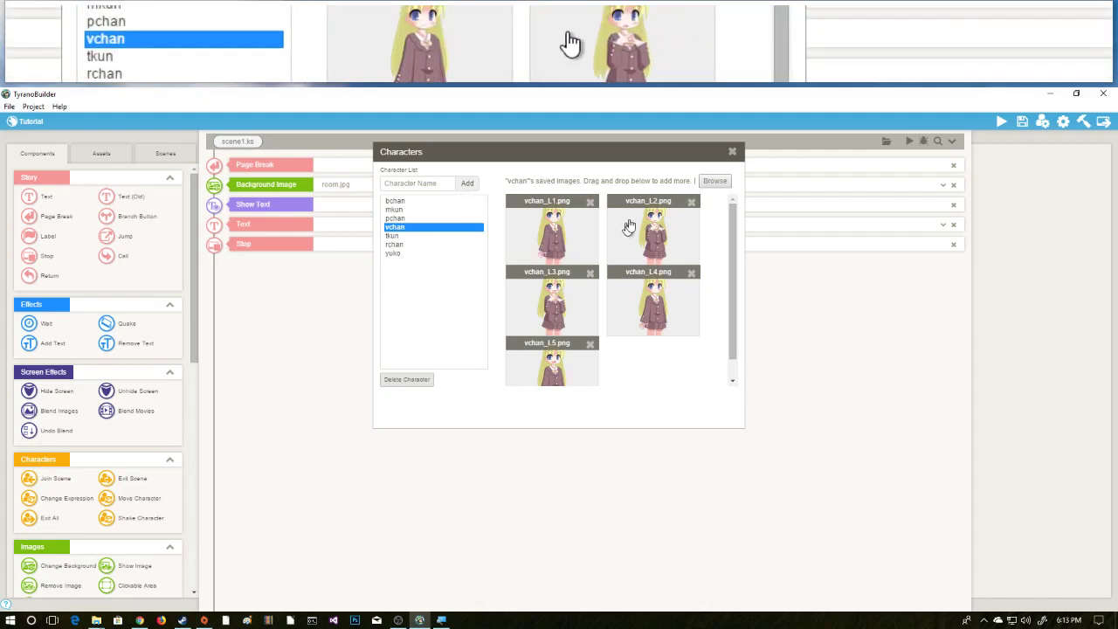
click(732, 151)
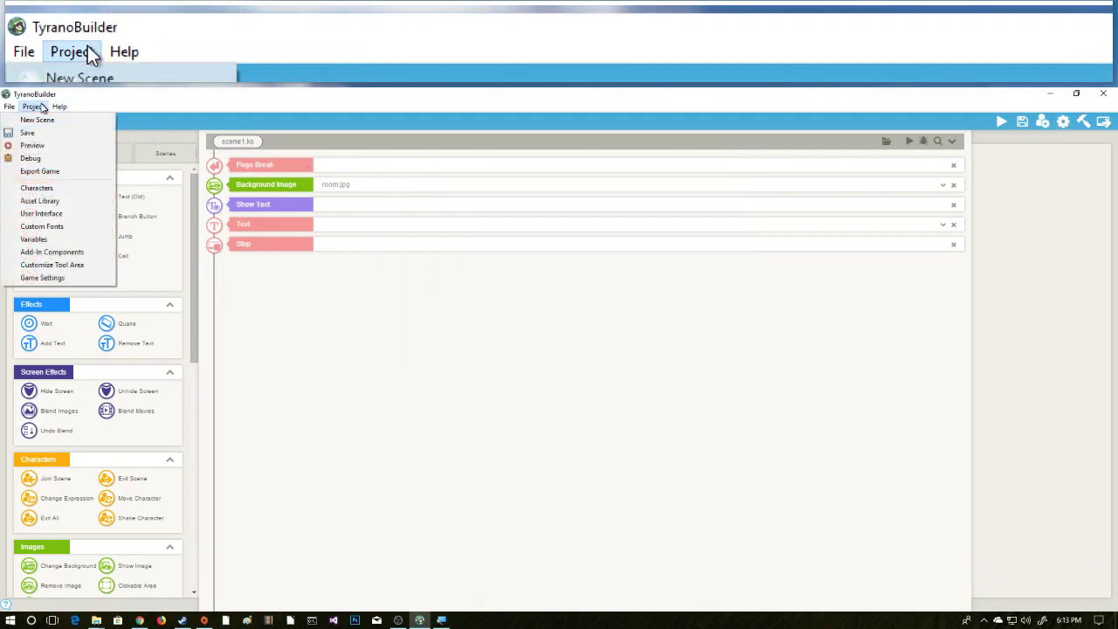
mouse_move(52, 265)
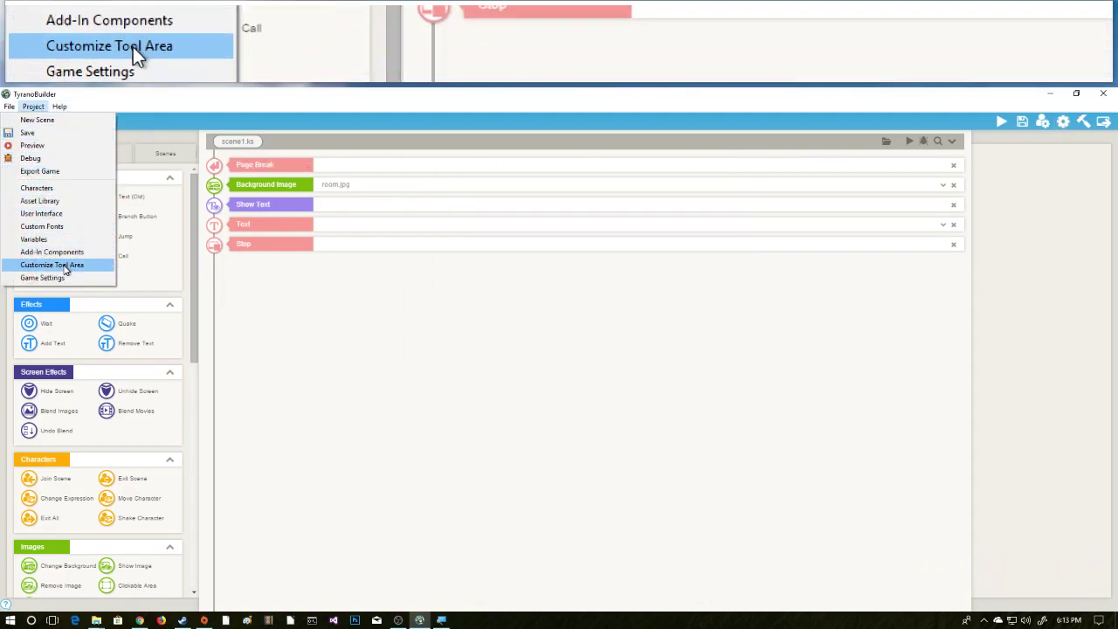
click(59, 107)
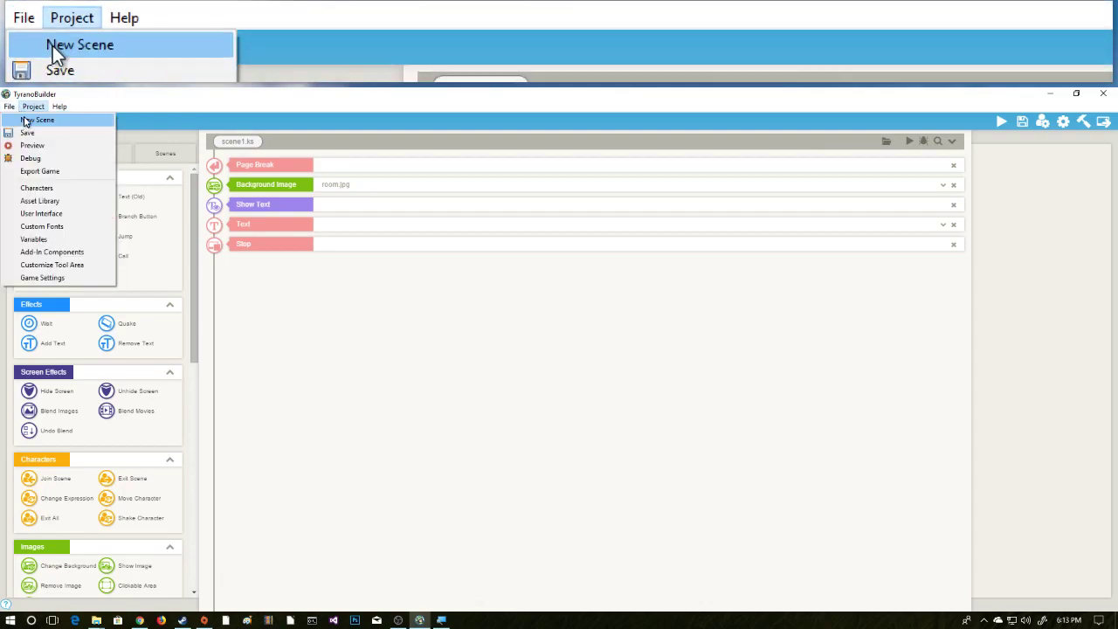
click(24, 20)
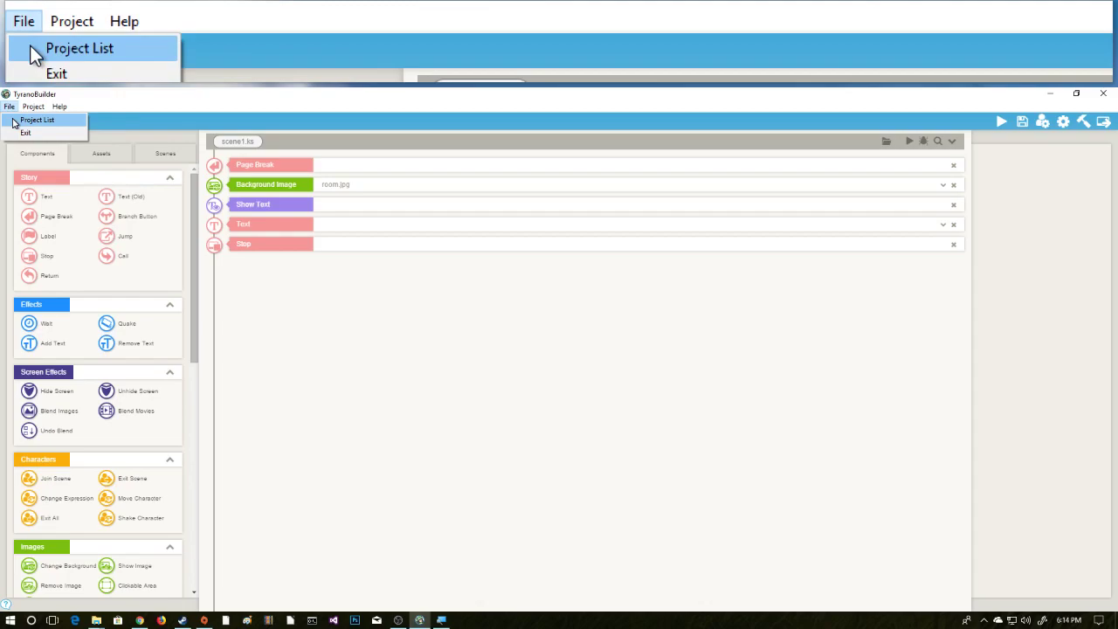